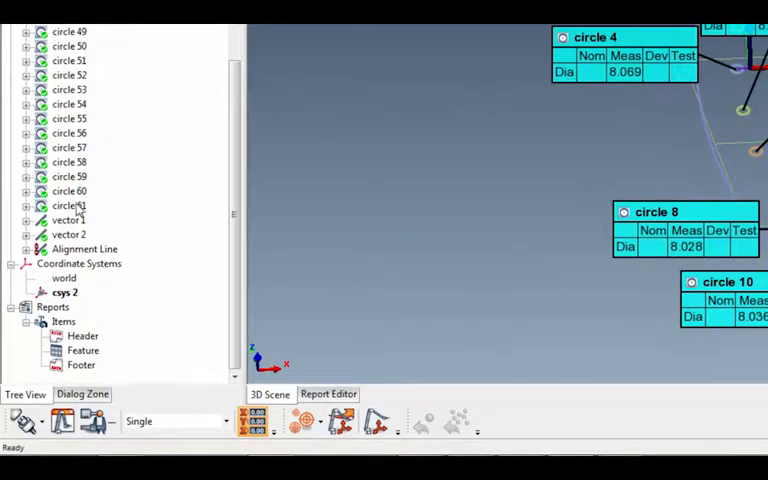
mouse_move(224, 192)
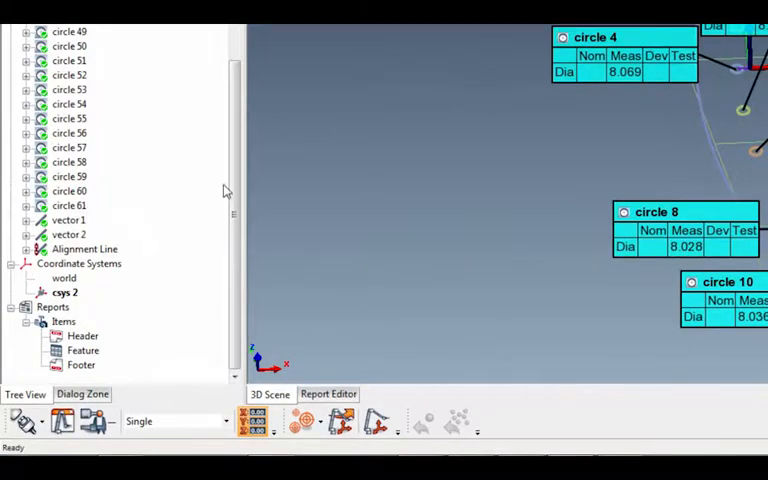
Step: Shift-select the measured features from plane 1 through vector 2, then right-click the selection
scroll(up, 3)
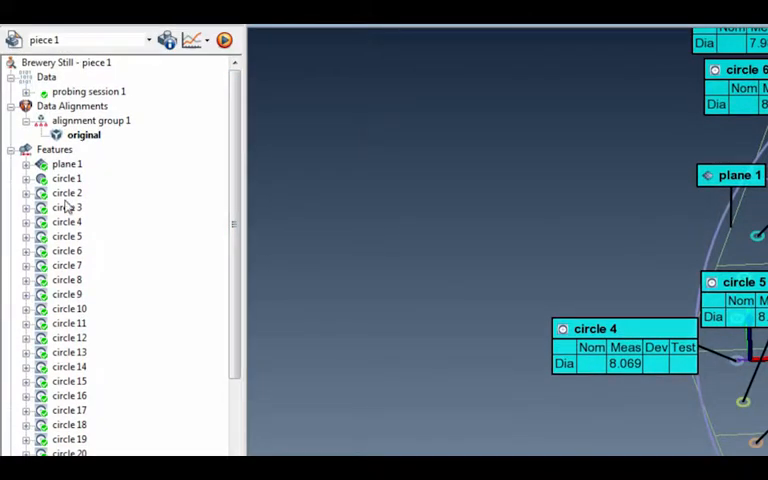
scroll(down, 3)
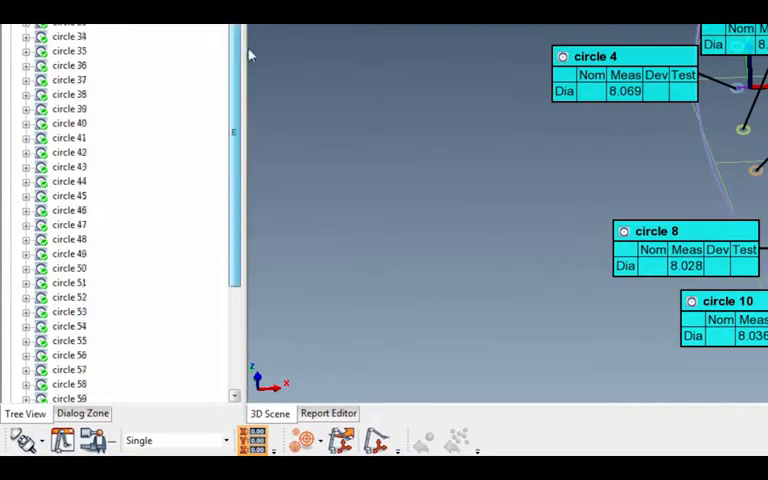
scroll(down, 3)
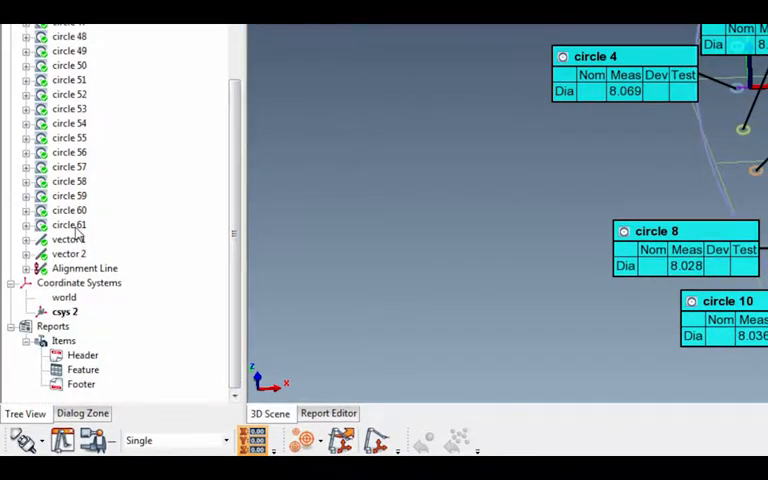
mouse_move(110, 248)
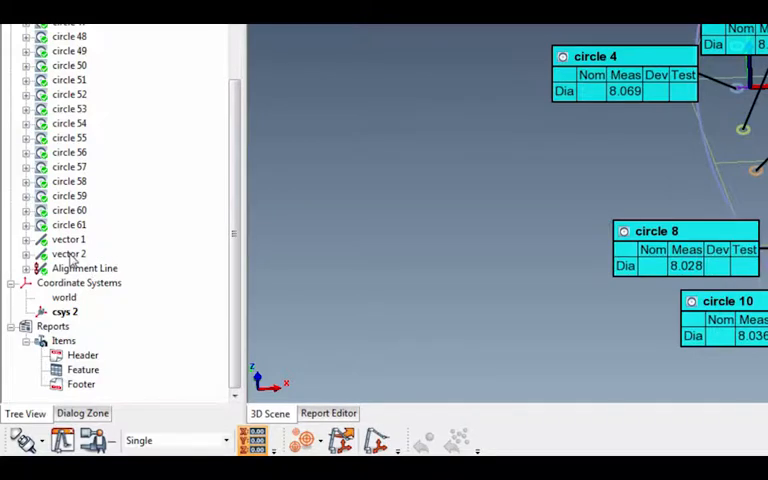
click(69, 253)
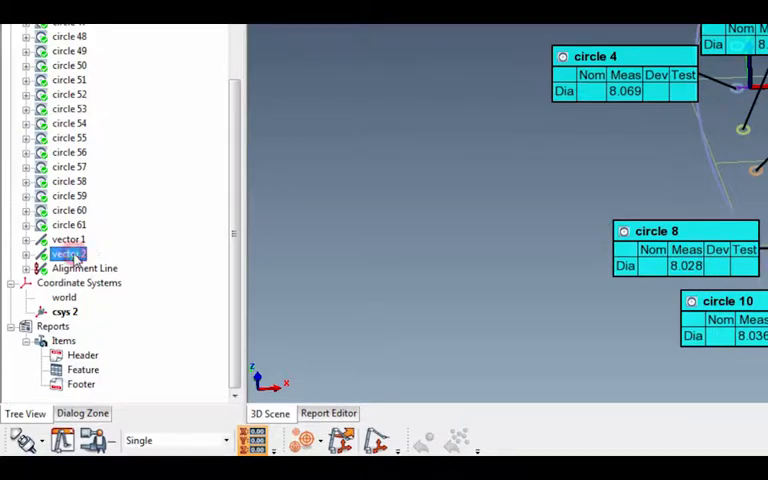
scroll(up, 3)
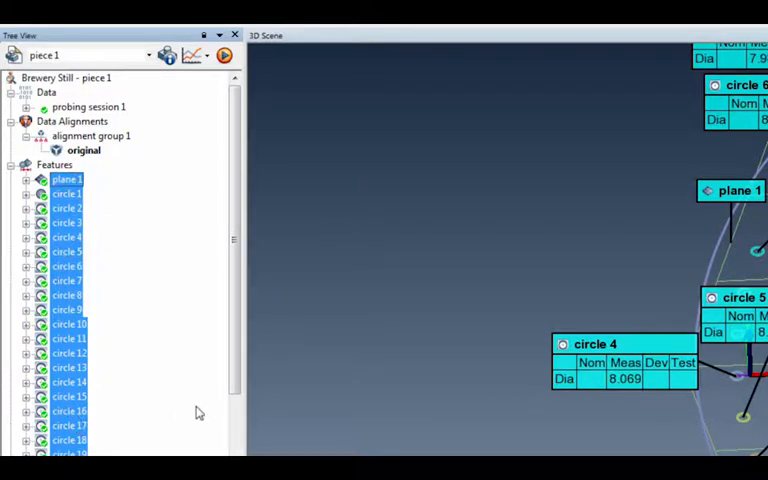
scroll(down, 3)
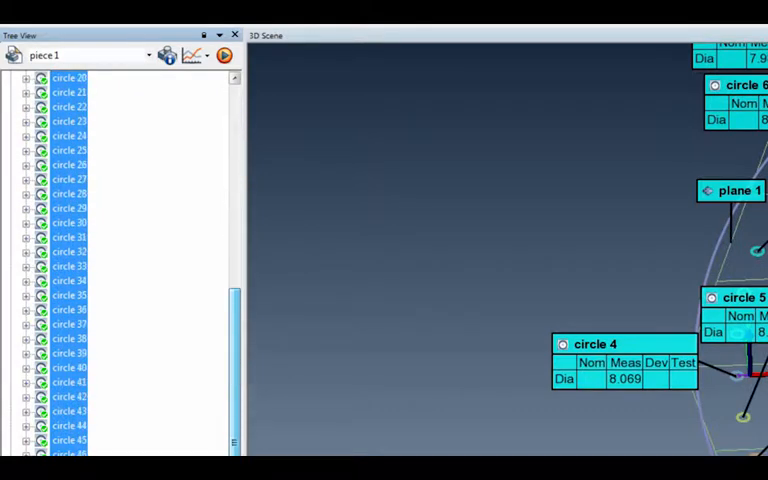
scroll(up, 3)
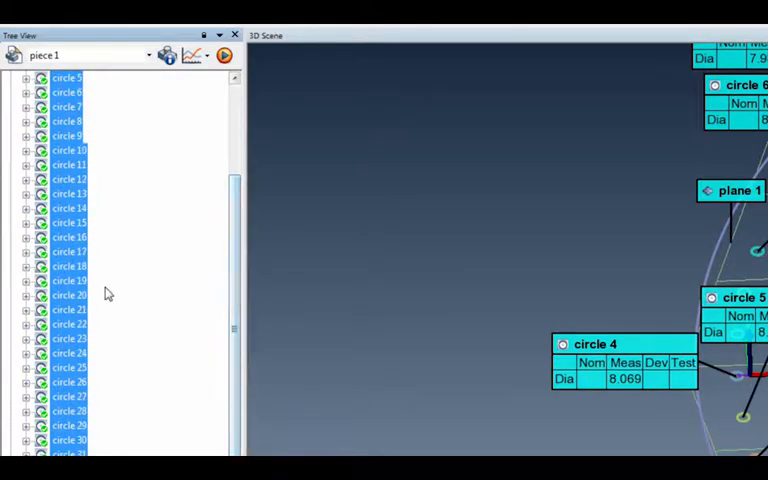
scroll(up, 3)
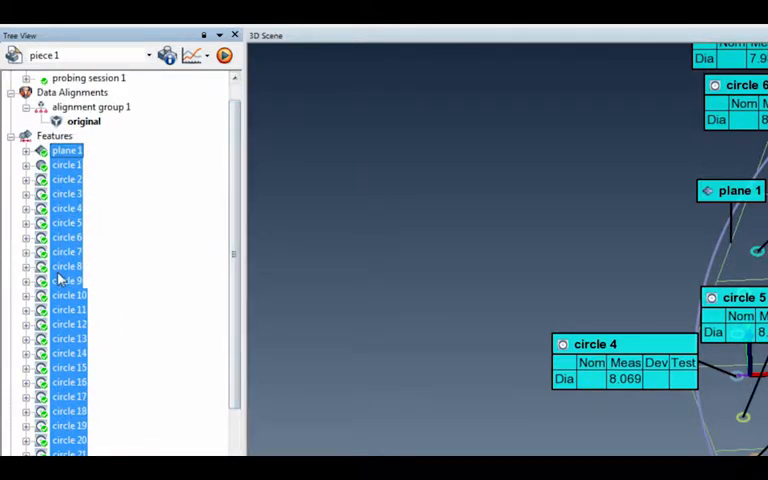
right_click(67, 266)
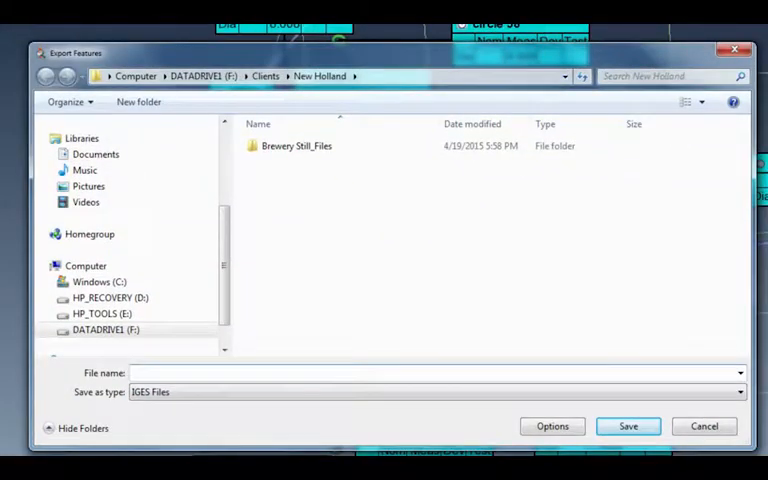
mouse_move(343, 201)
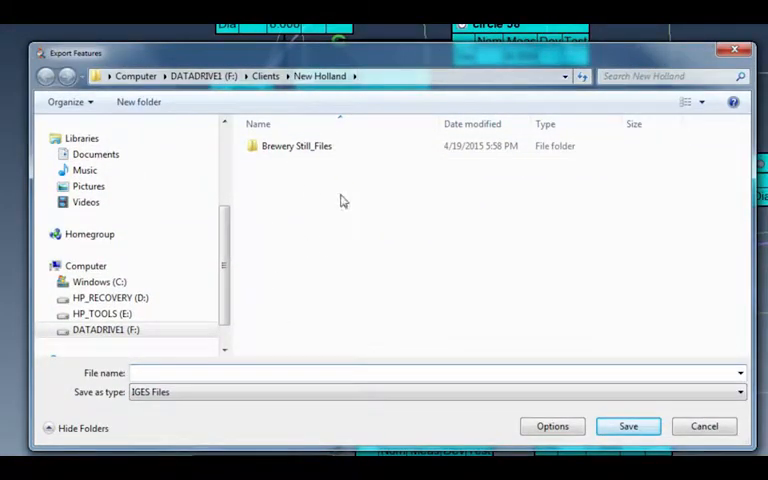
Step: Save the features as IGES file 'Still Gasket Interface' in the New Holland folder
click(430, 373)
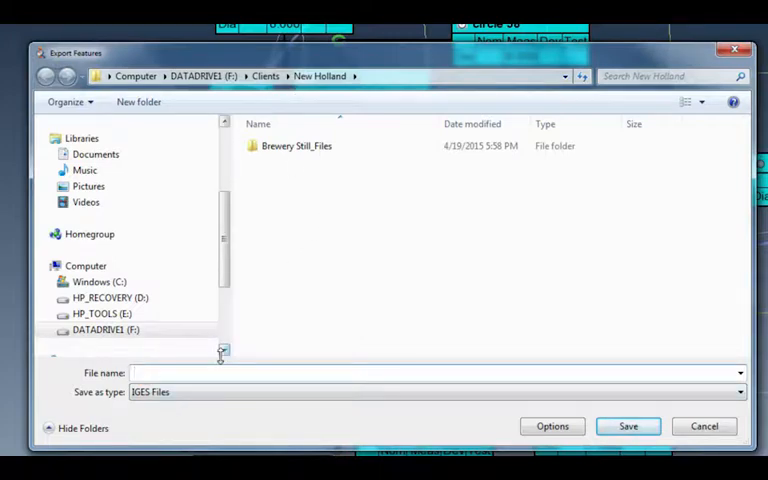
text(Still Gasket Int)
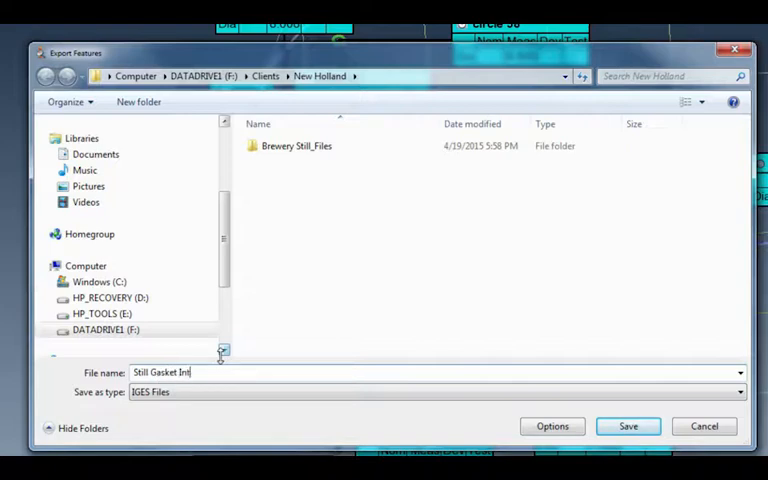
text(erface)
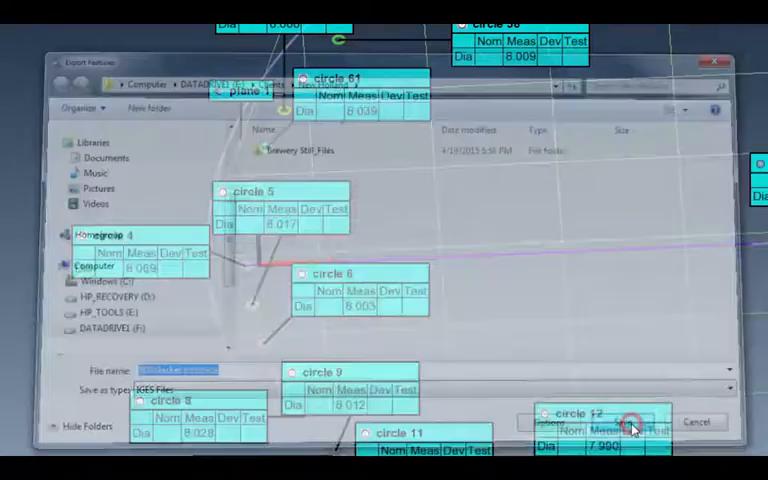
click(637, 421)
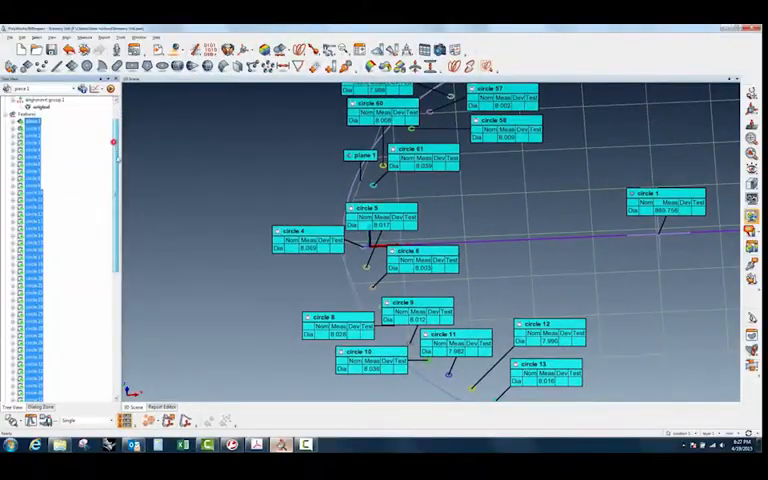